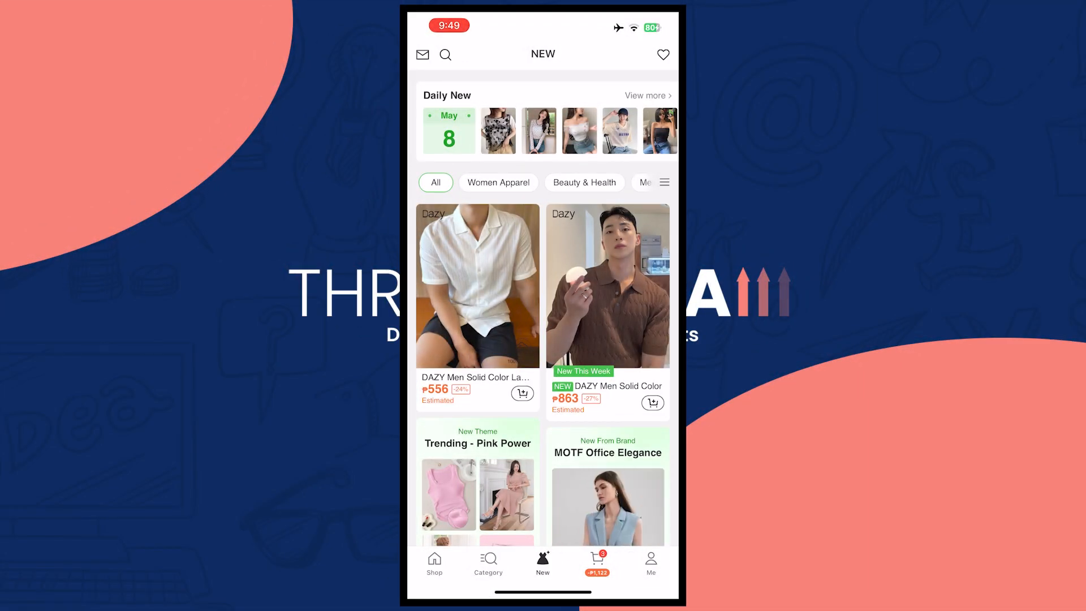
Leave the new-arrivals feed for the Shop home, then the Me account page.
{"action": "left_click", "coordinate": [434, 563]}
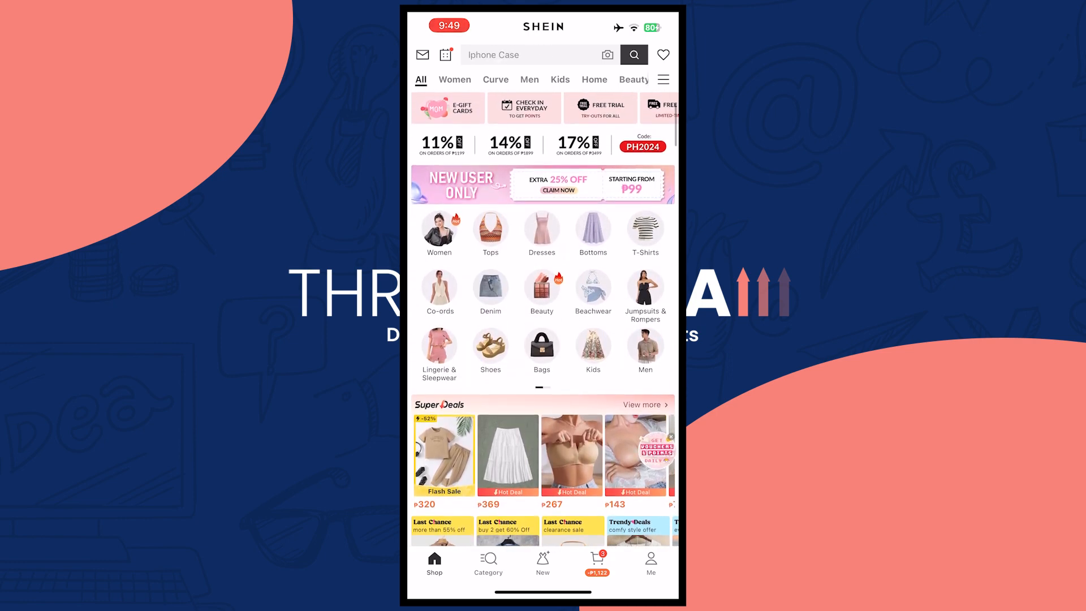
{"action": "left_click", "coordinate": [649, 563]}
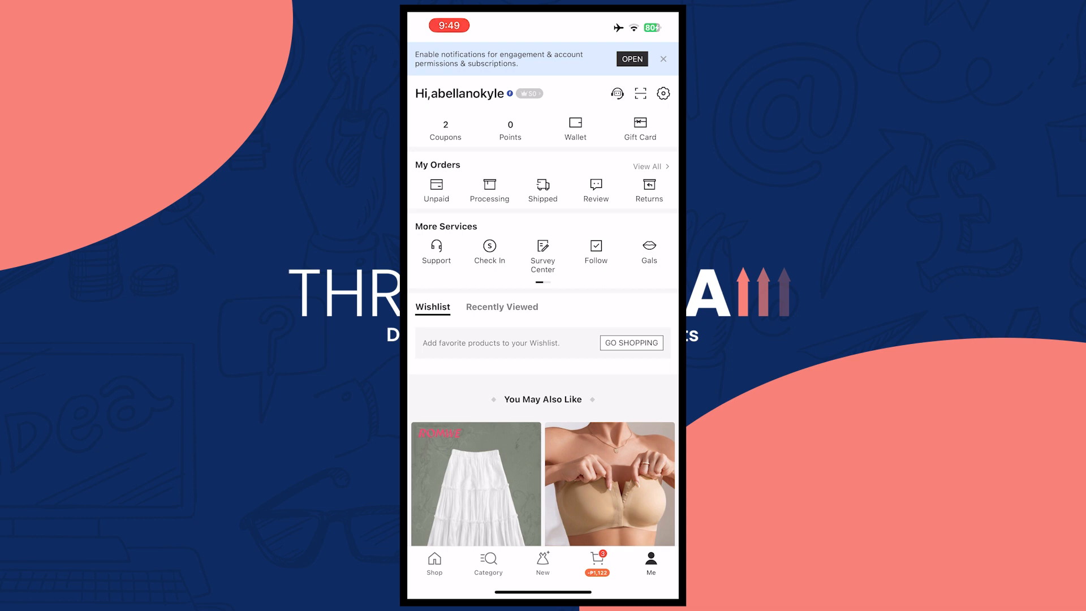
Enter the app settings from the gear icon and scroll down toward the Location entry.
{"action": "left_click", "coordinate": [662, 94]}
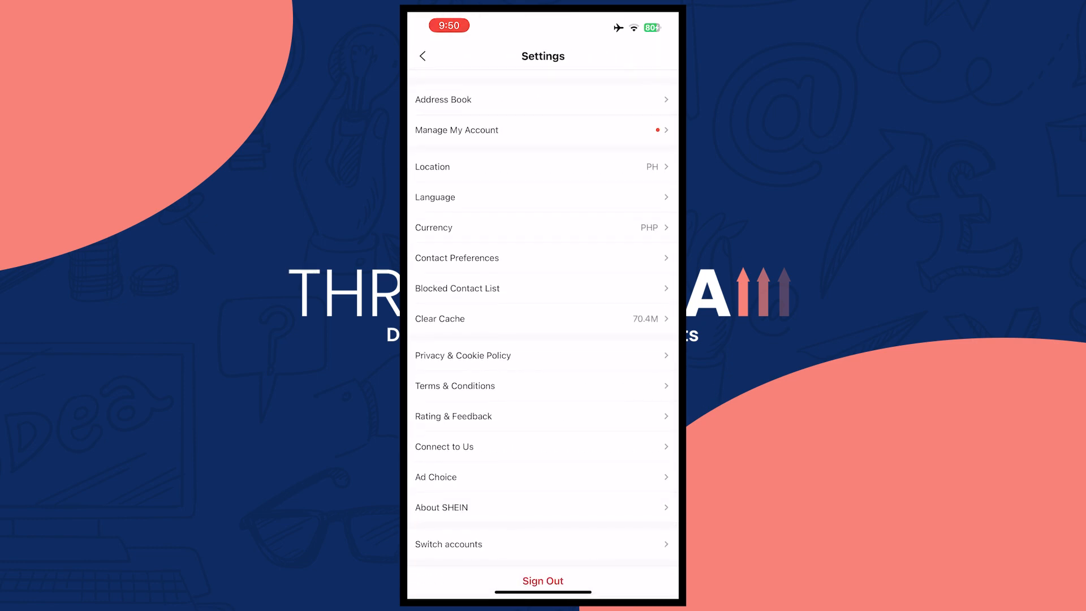
{"action": "scroll", "scroll_direction": "down", "scroll_amount": 3}
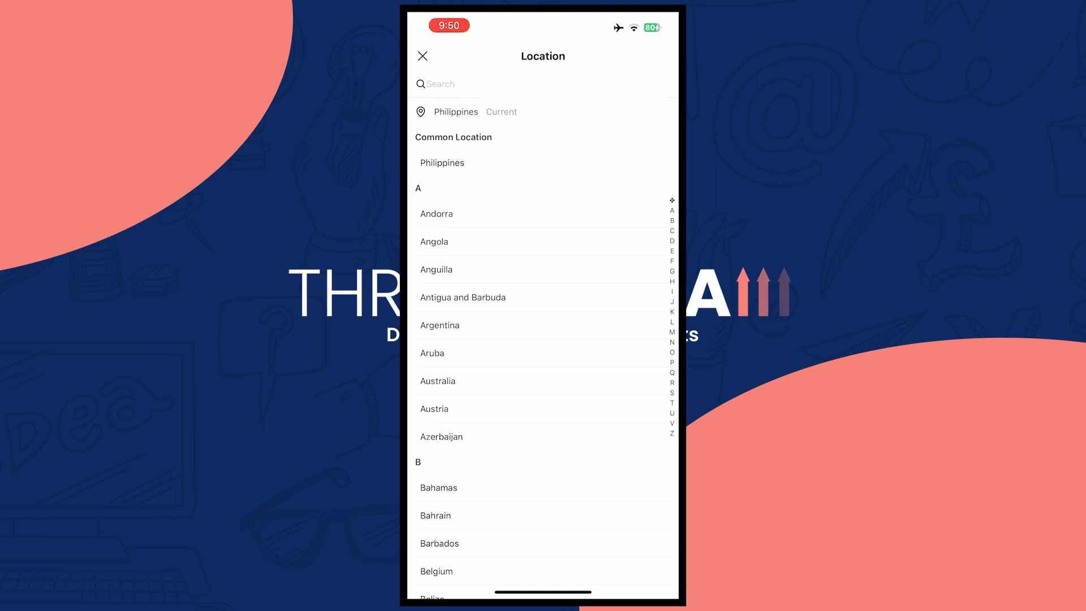
{"action": "scroll", "scroll_direction": "down", "scroll_amount": 3}
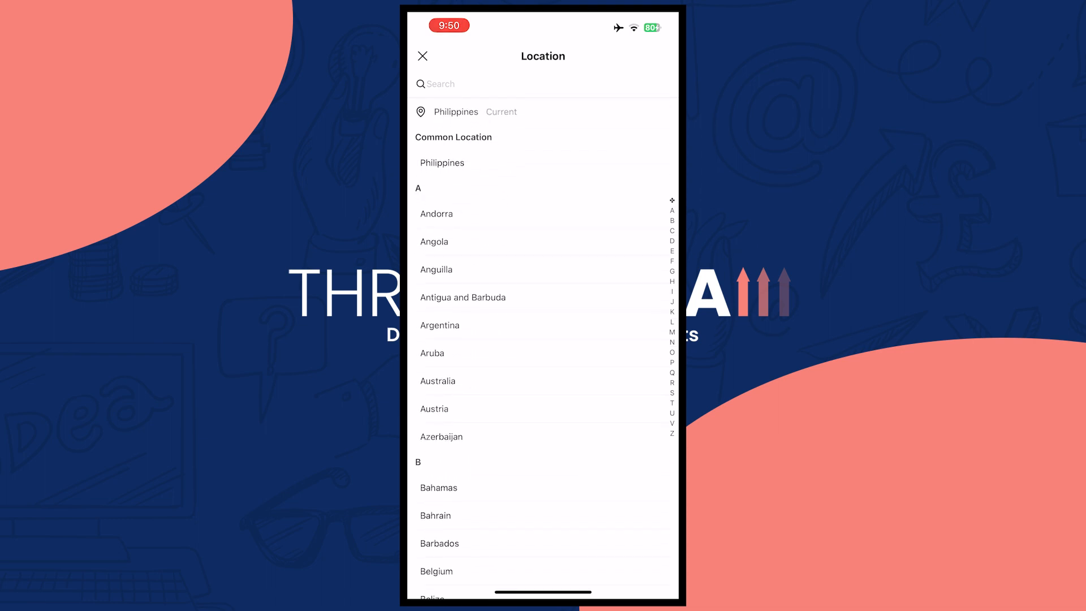
{"action": "type", "text": "Uni"}
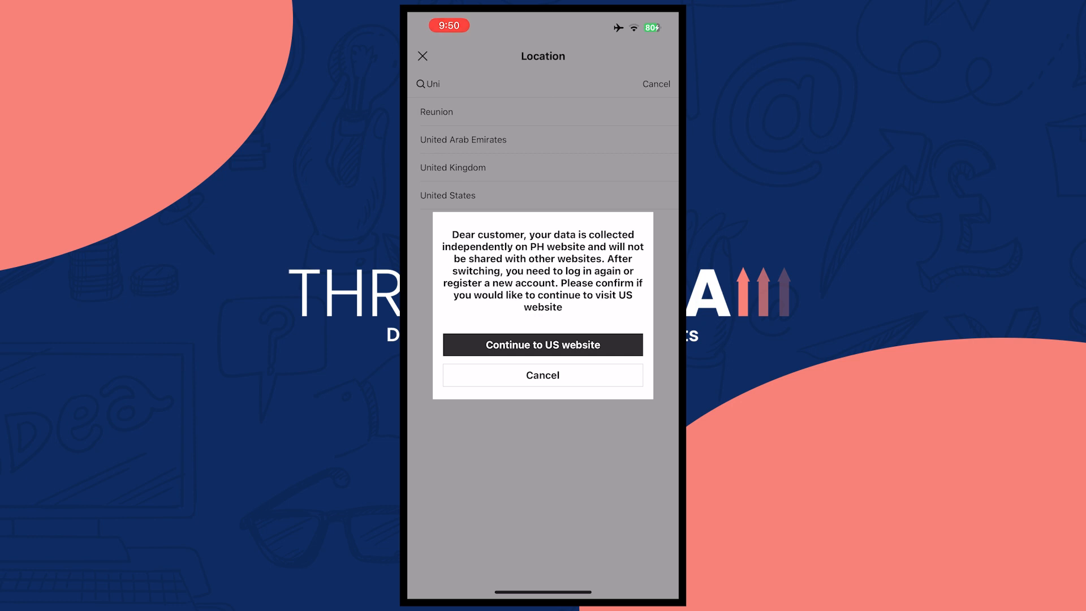
{"action": "left_click", "coordinate": [541, 374]}
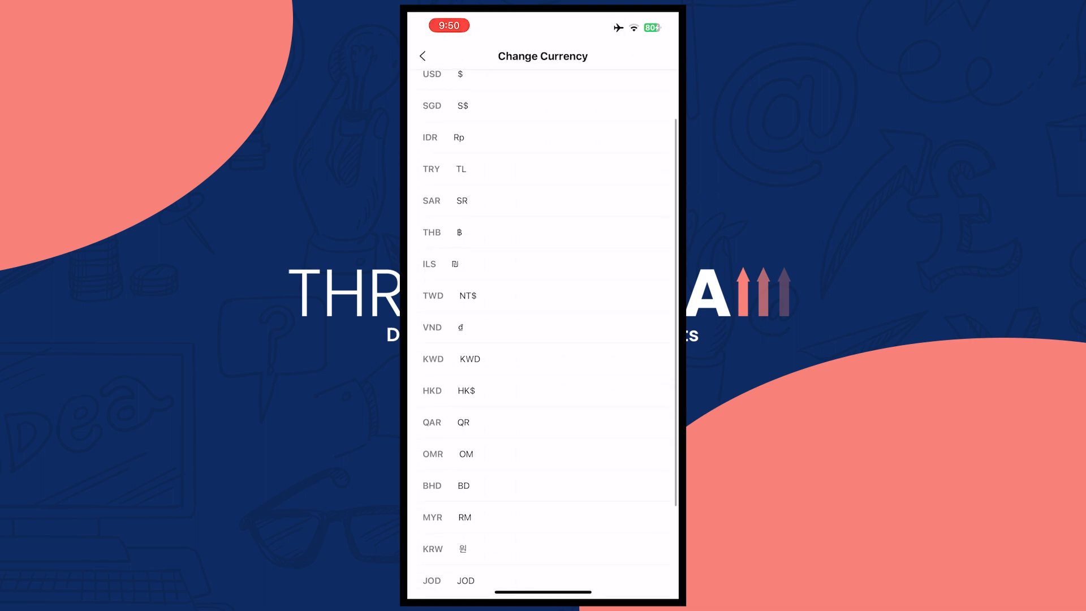
{"action": "left_click", "coordinate": [422, 57]}
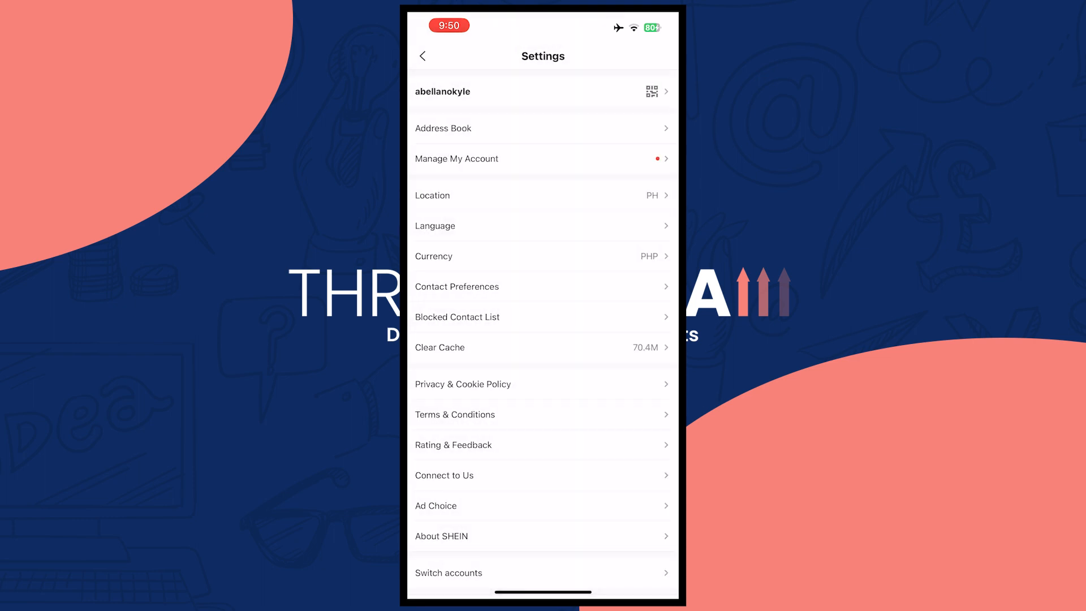
{"action": "left_click", "coordinate": [432, 196]}
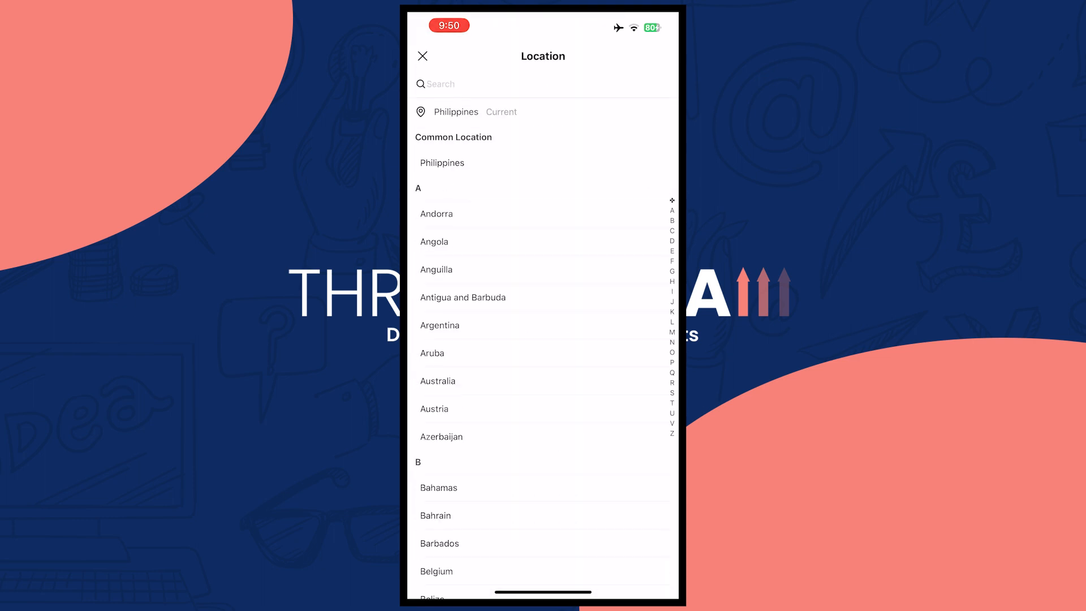
Move the country list to the U section via the L and U index letters, reaching United States through Zimbabwe.
{"action": "scroll", "scroll_direction": "down", "scroll_amount": 3}
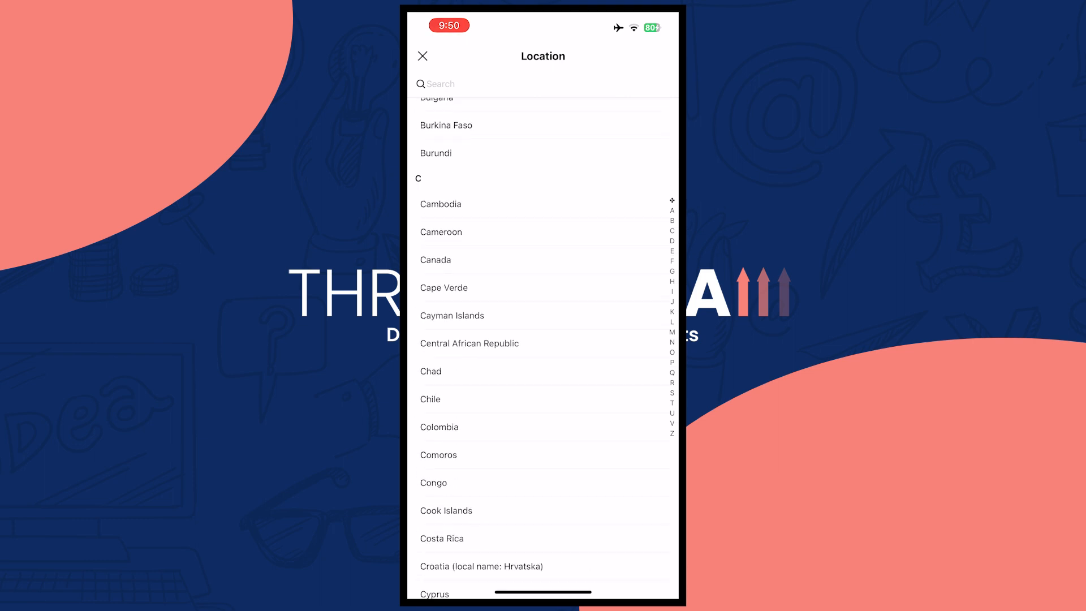
{"action": "scroll", "scroll_direction": "down", "scroll_amount": 3}
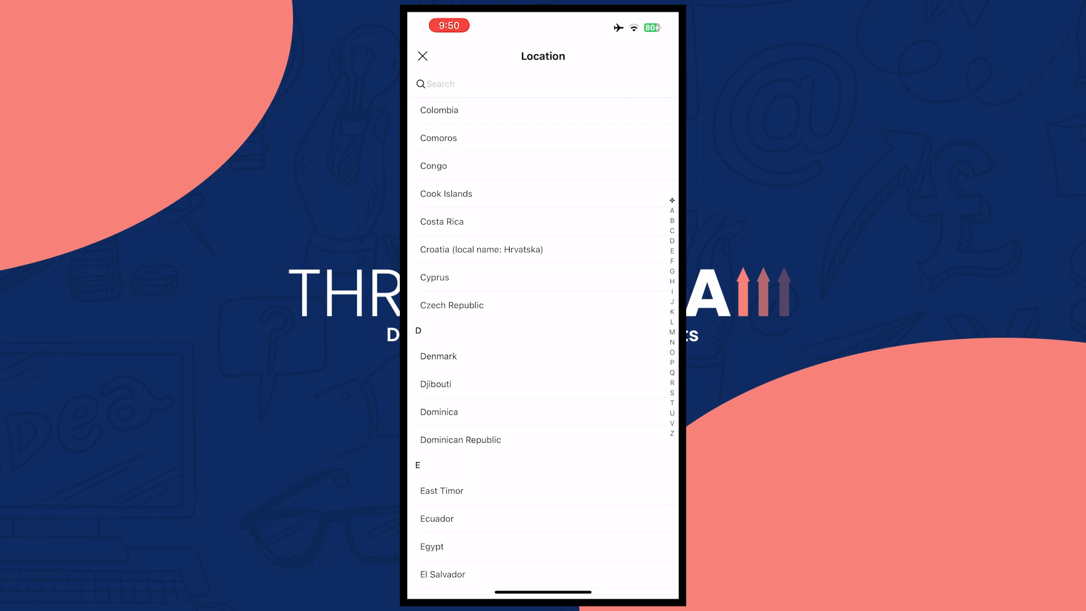
{"action": "left_click", "coordinate": [671, 211]}
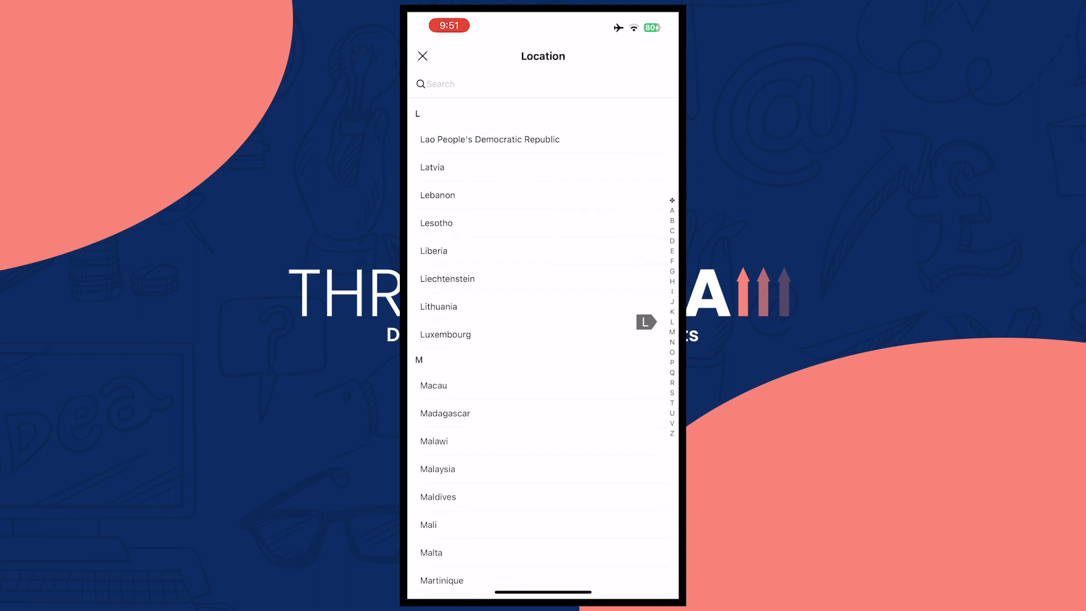
{"action": "left_click", "coordinate": [671, 390]}
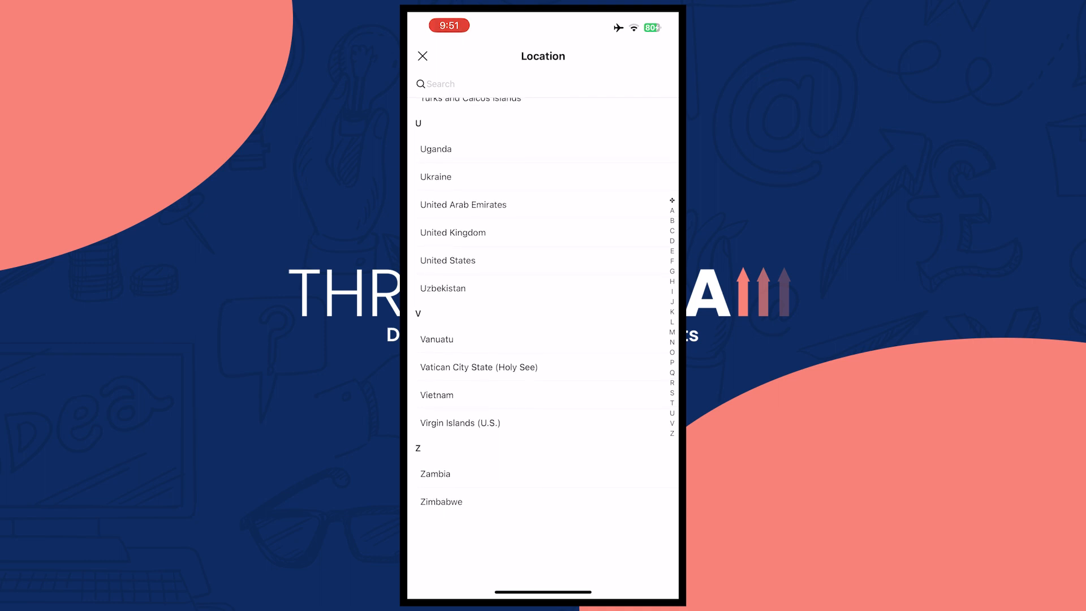
{"action": "scroll", "scroll_direction": "down", "scroll_amount": 3}
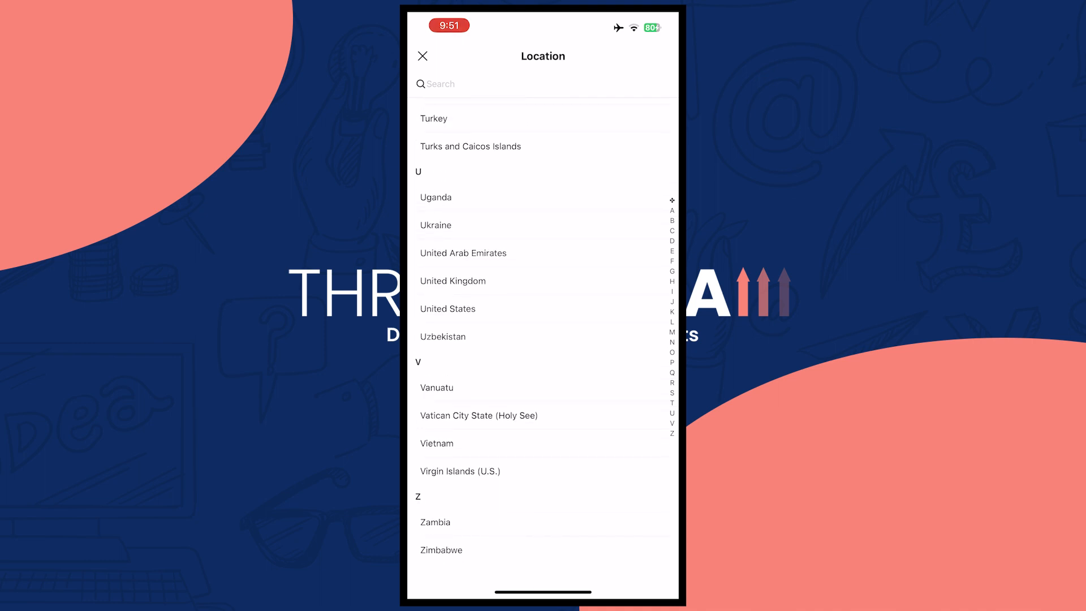